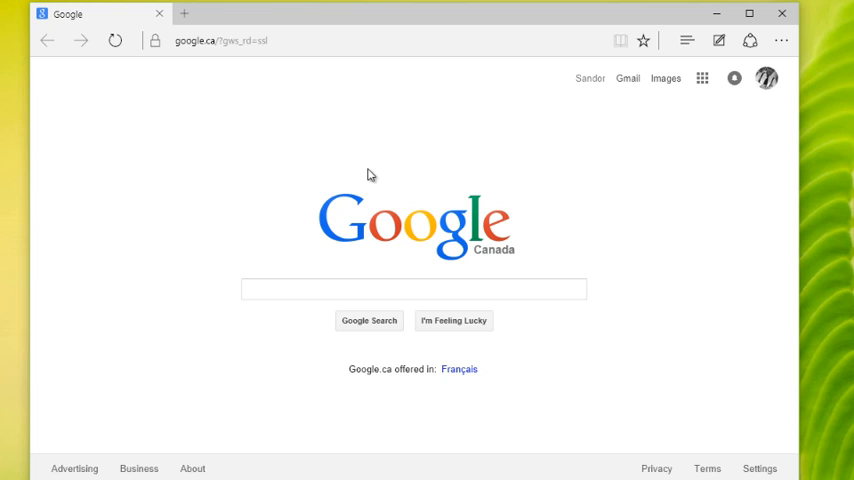
mouse_move(324, 168)
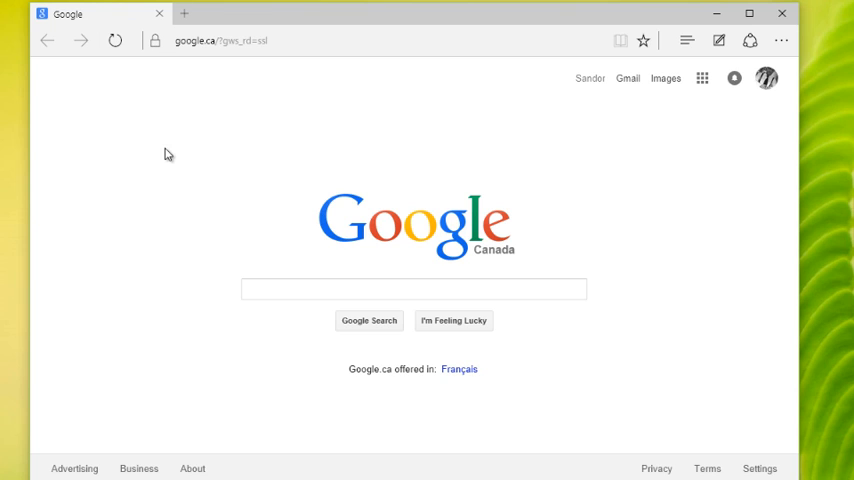
mouse_move(168, 140)
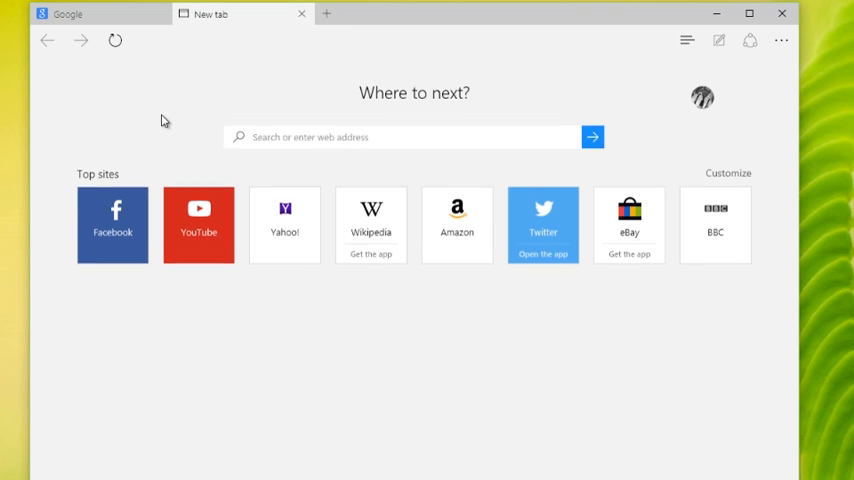
Scroll the new-tab page down to reveal the news feed and weather card.
scroll(down, 3)
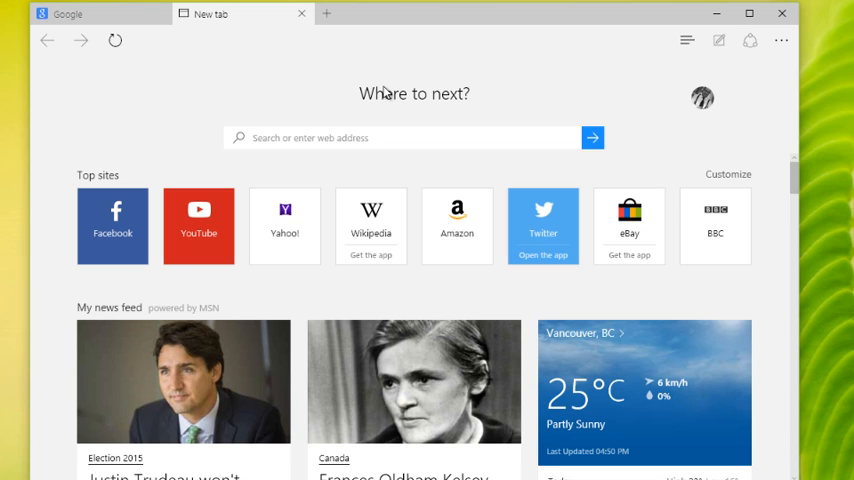
mouse_move(576, 64)
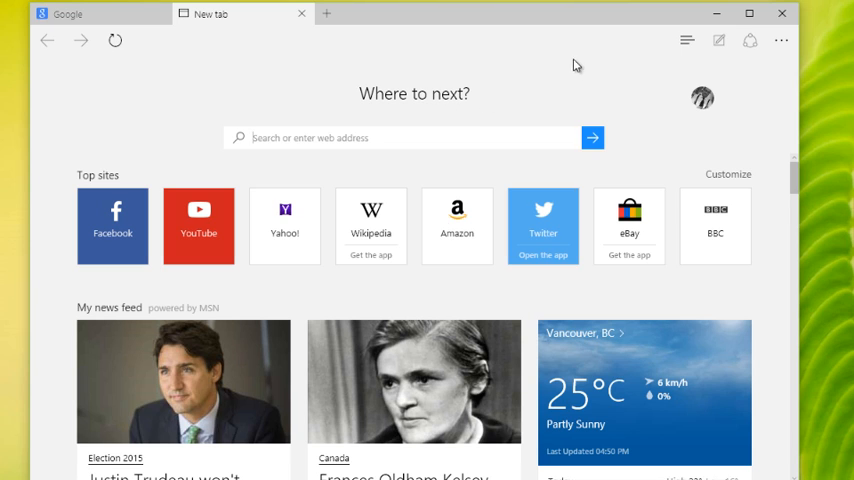
click(780, 40)
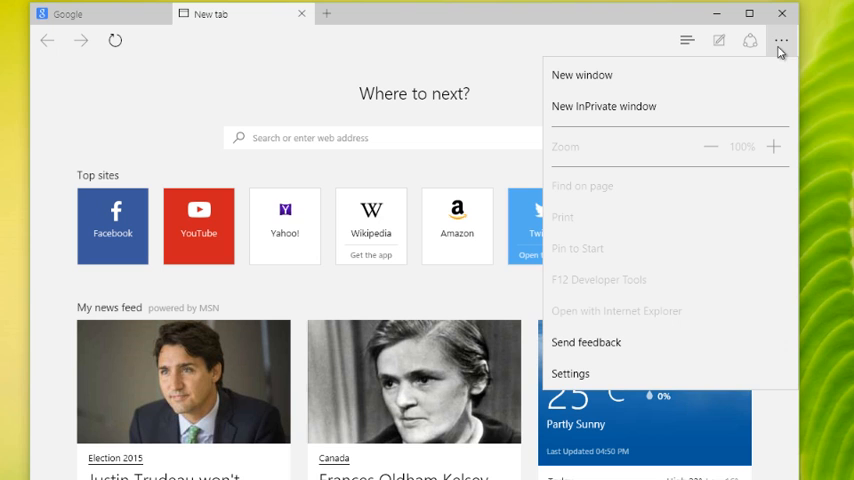
mouse_move(752, 50)
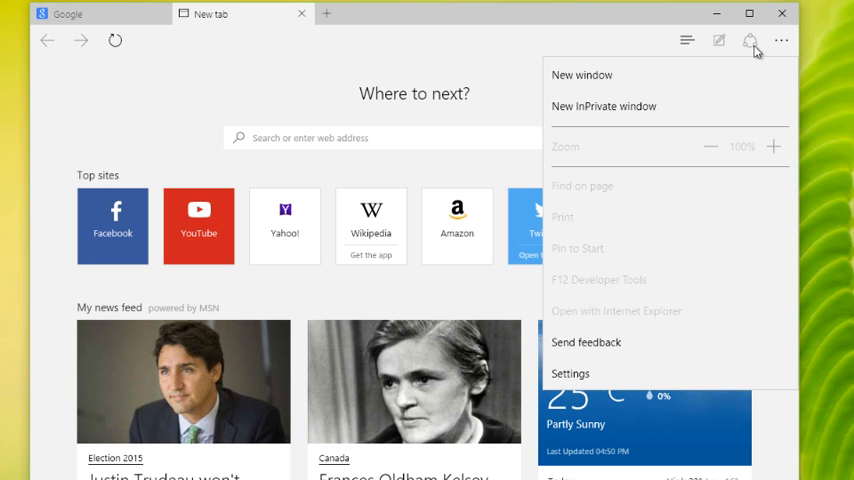
click(570, 372)
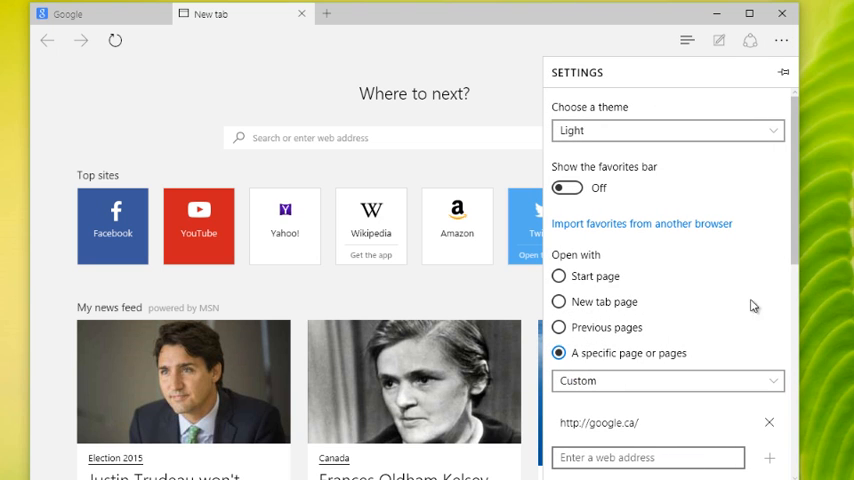
scroll(down, 3)
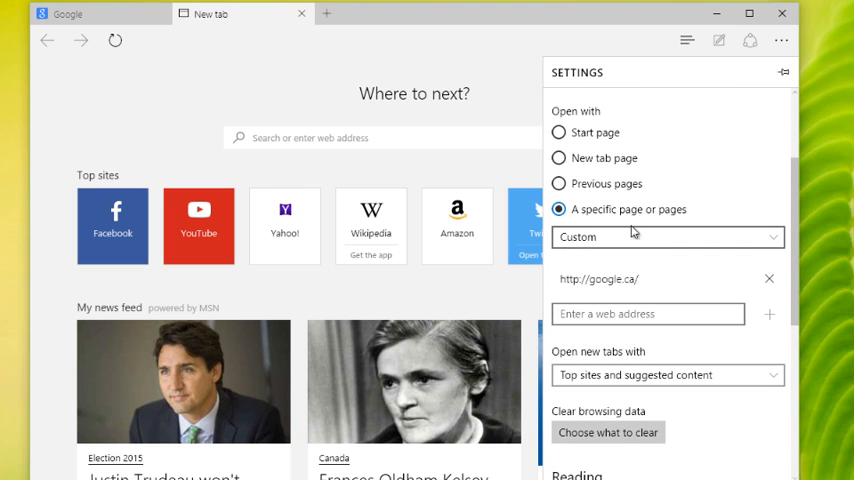
click(648, 312)
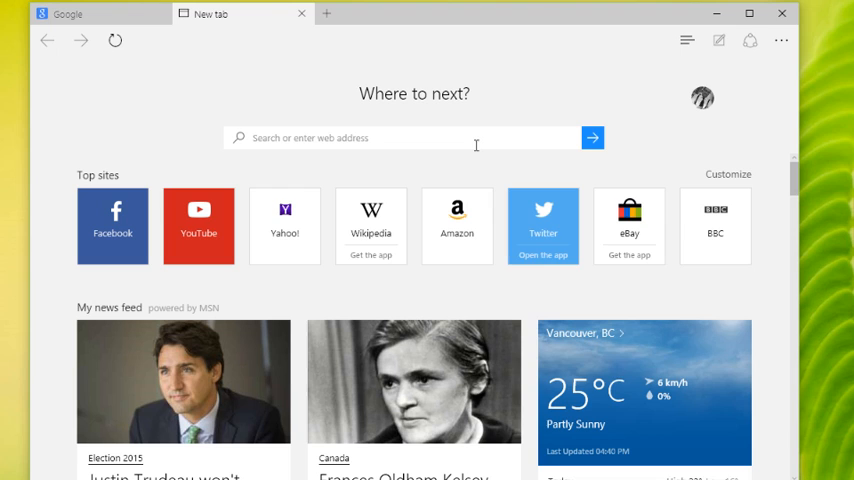
mouse_move(490, 104)
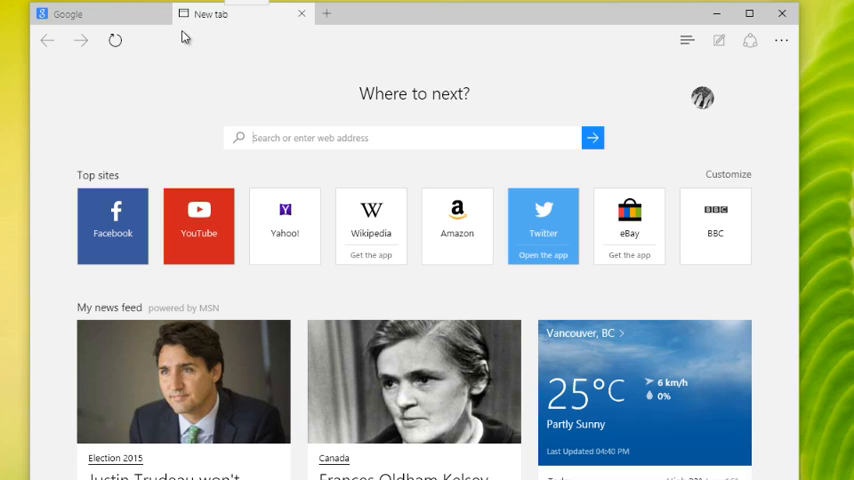
mouse_move(240, 152)
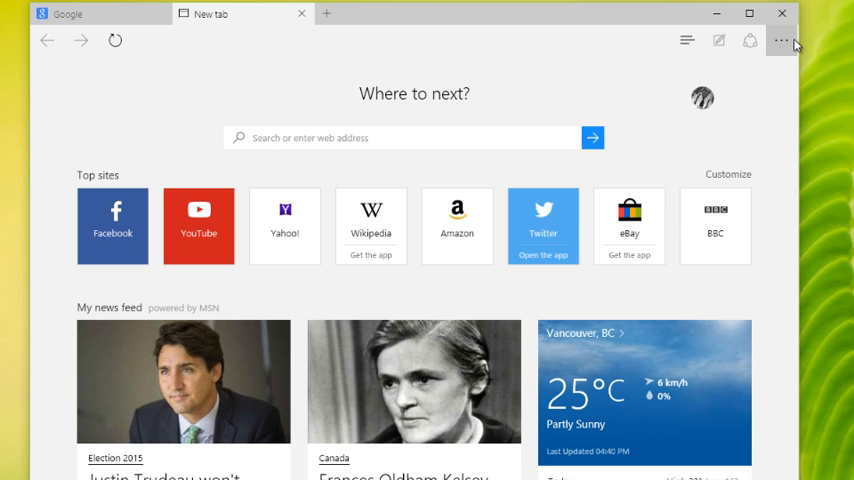
Reach the Advanced settings section of Edge's settings panel via the ... menu.
click(782, 40)
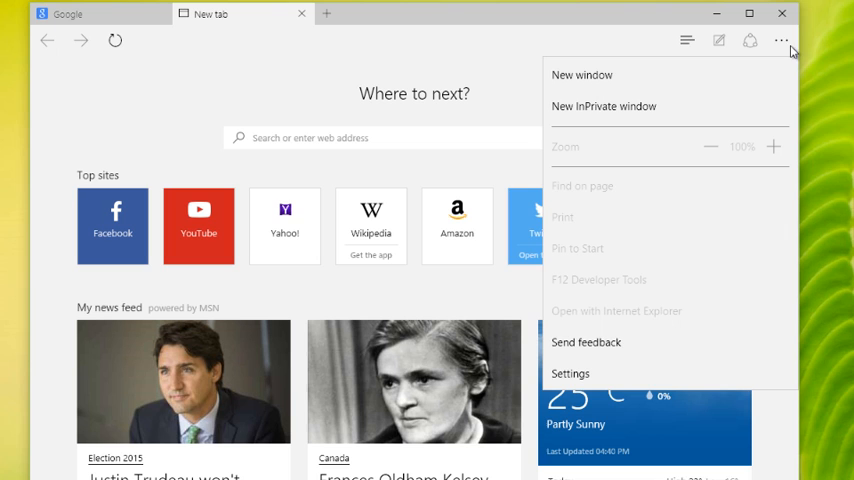
click(570, 372)
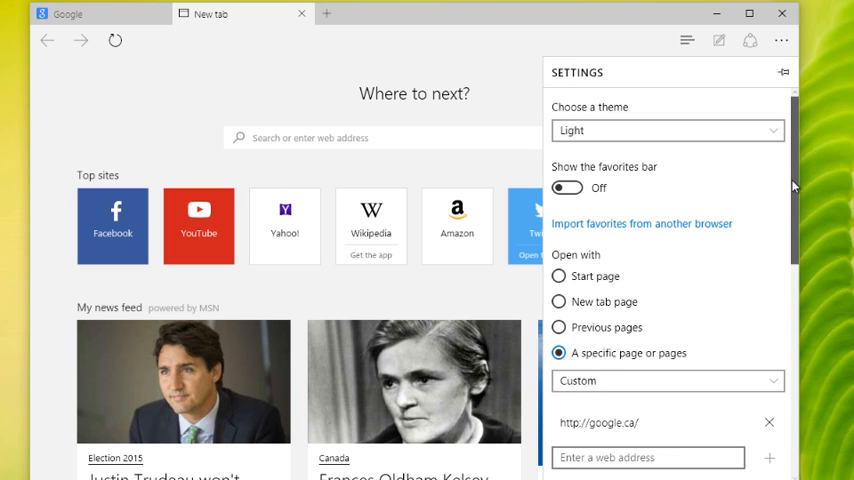
scroll(down, 3)
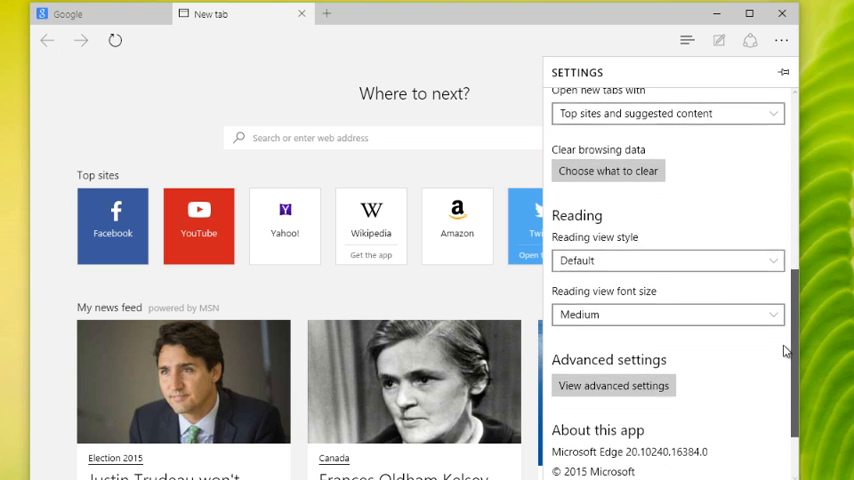
scroll(down, 3)
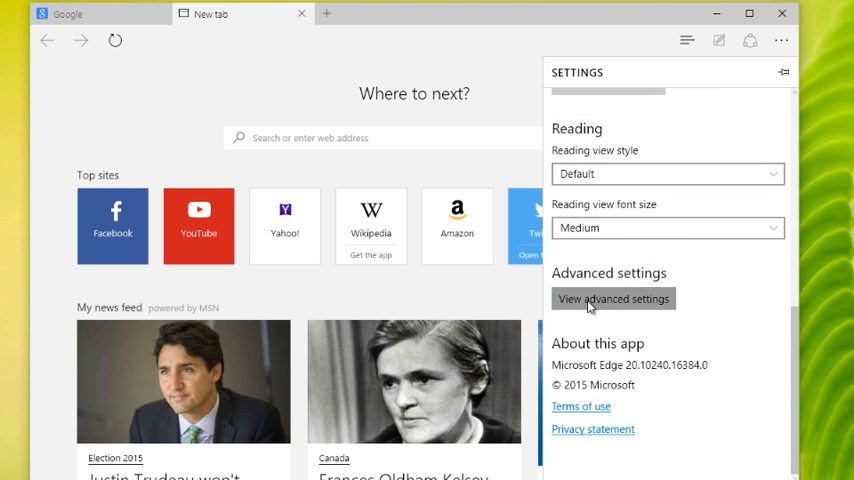
Show the advanced settings and reach the 'Search in the address bar with' option.
click(612, 298)
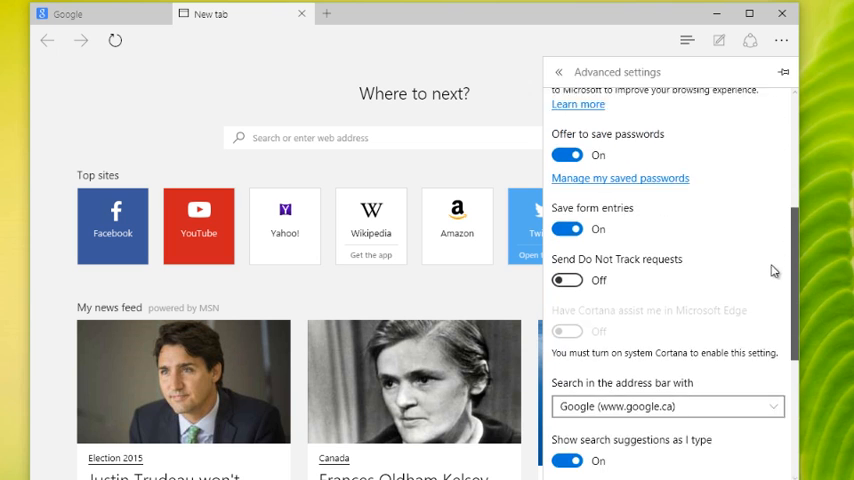
scroll(down, 3)
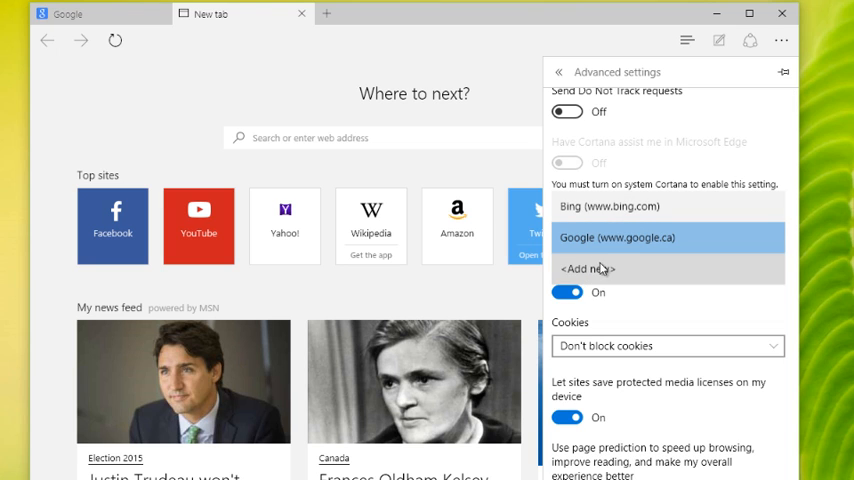
click(588, 268)
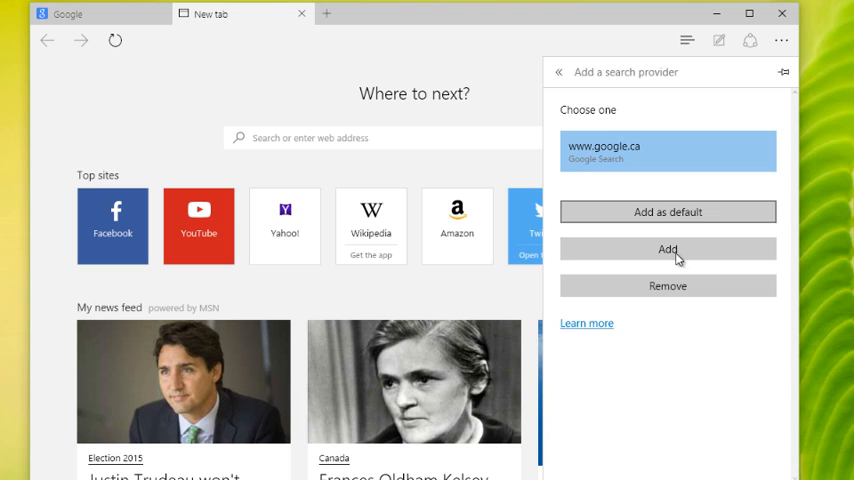
mouse_move(668, 212)
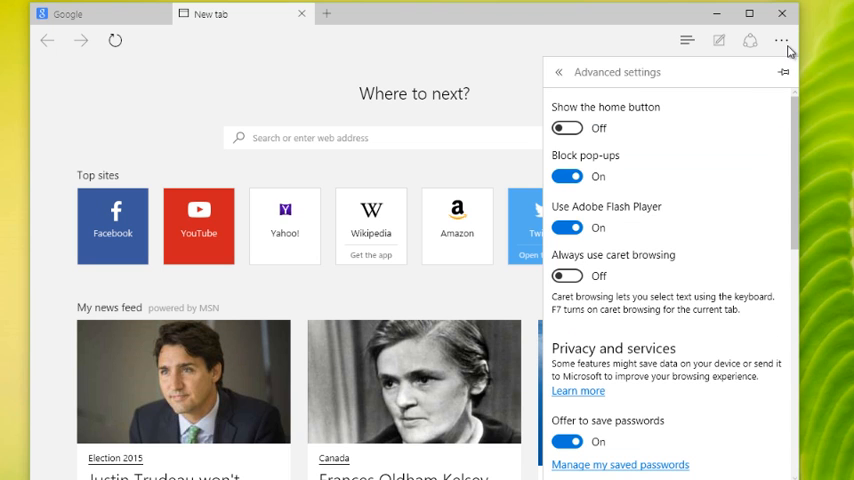
Close the settings panel and enter 'tes' in the new tab's search box.
click(68, 14)
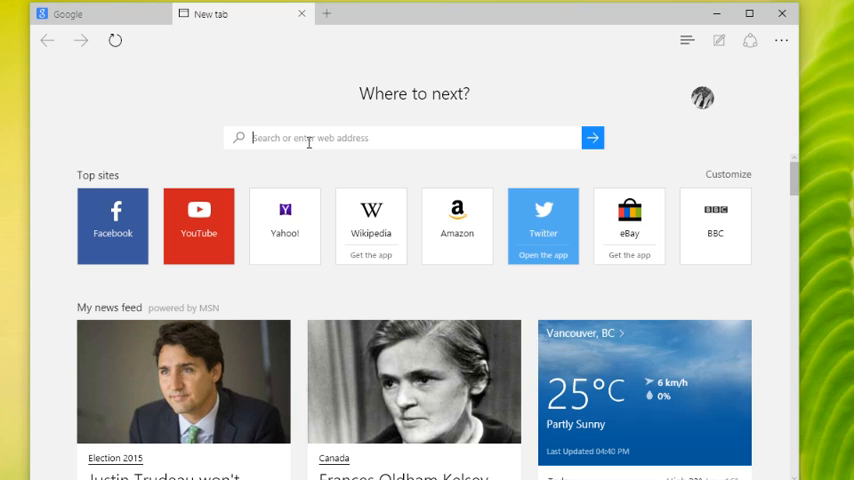
text(tes)
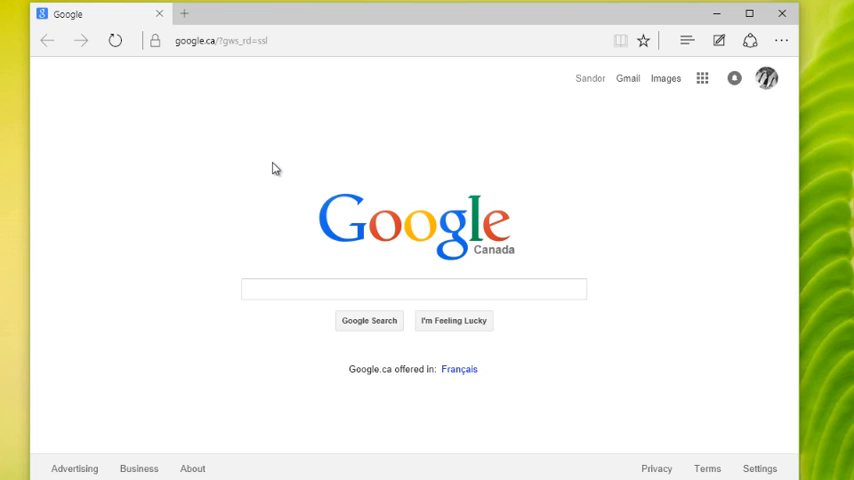
mouse_move(184, 14)
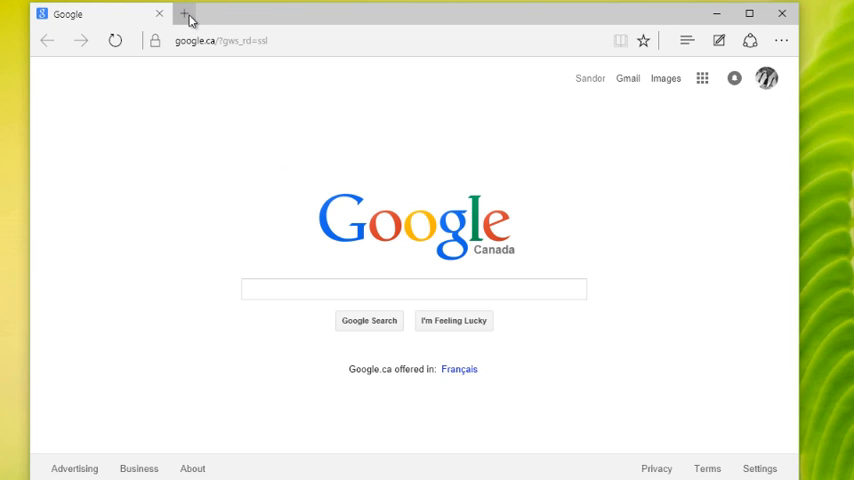